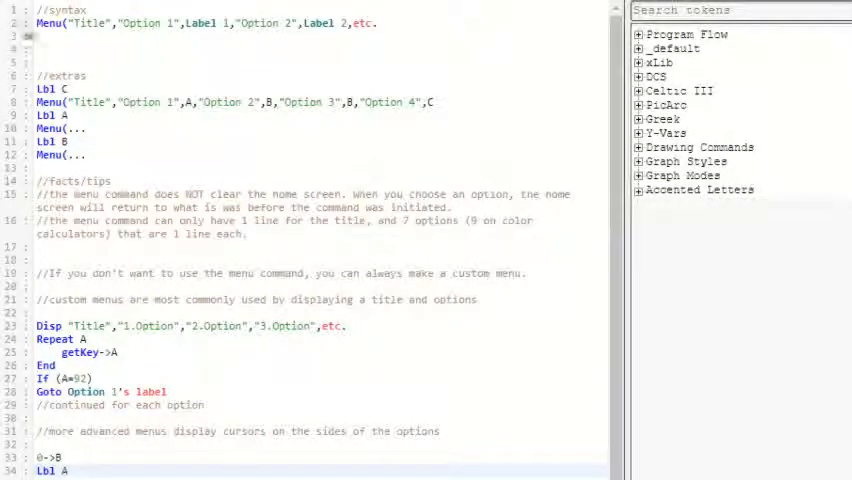
# Step: Review the Menu command syntax and highlight option labels in the extras Menu example
pyautogui.click(40, 36)
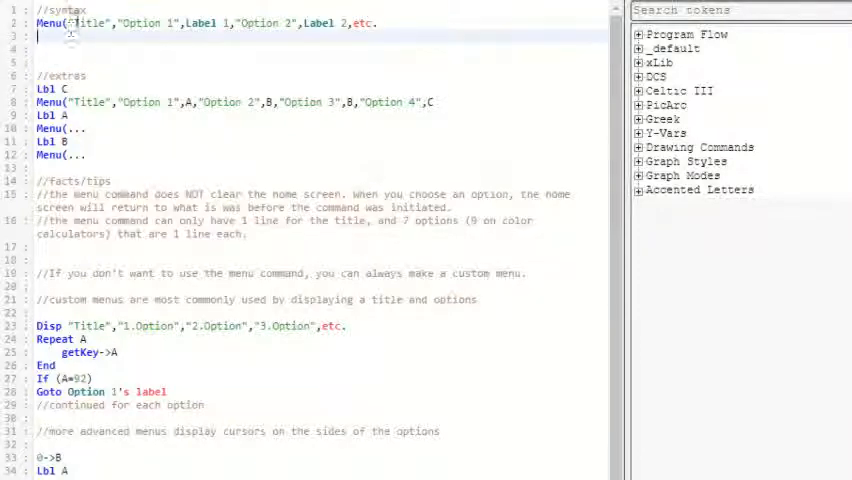
pyautogui.doubleClick(90, 22)
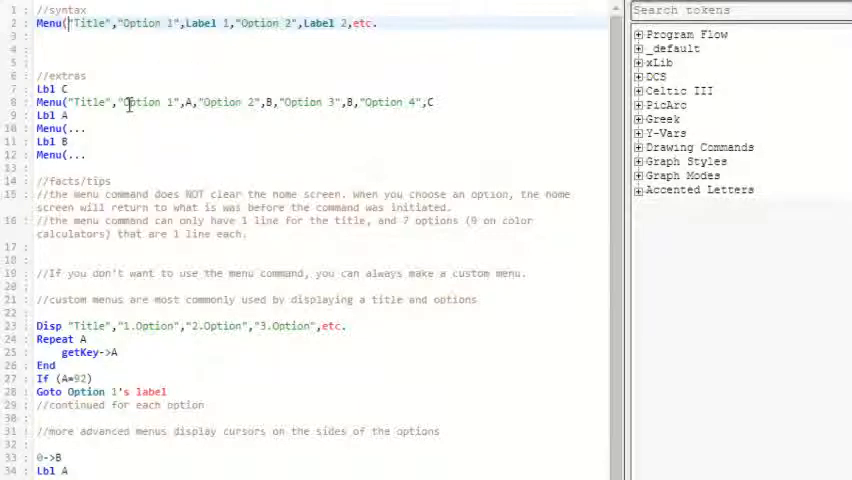
pyautogui.moveTo(90, 132)
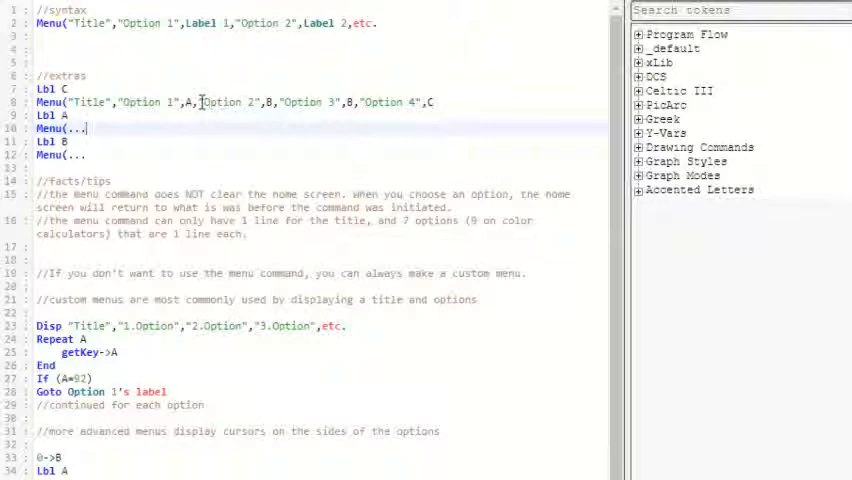
pyautogui.doubleClick(222, 102)
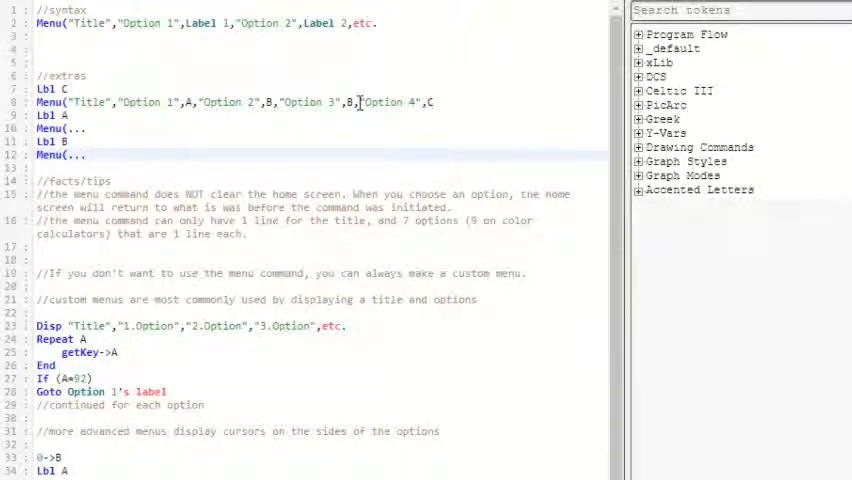
pyautogui.doubleClick(386, 102)
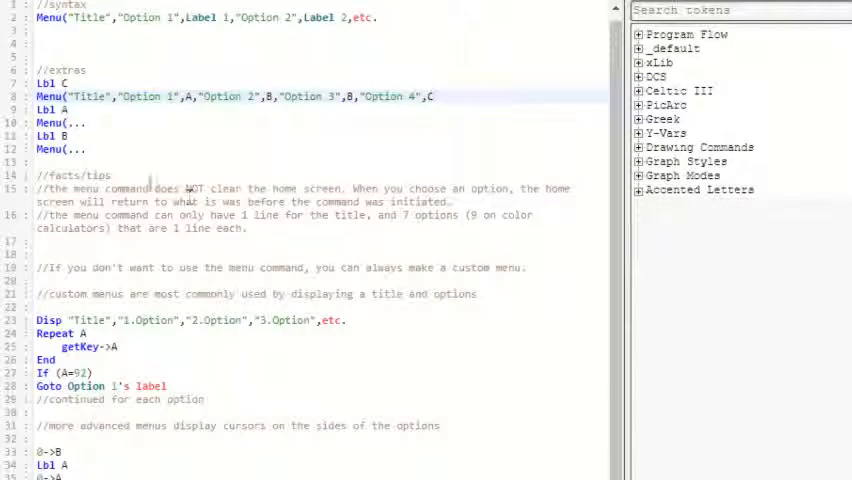
pyautogui.scroll(-3)
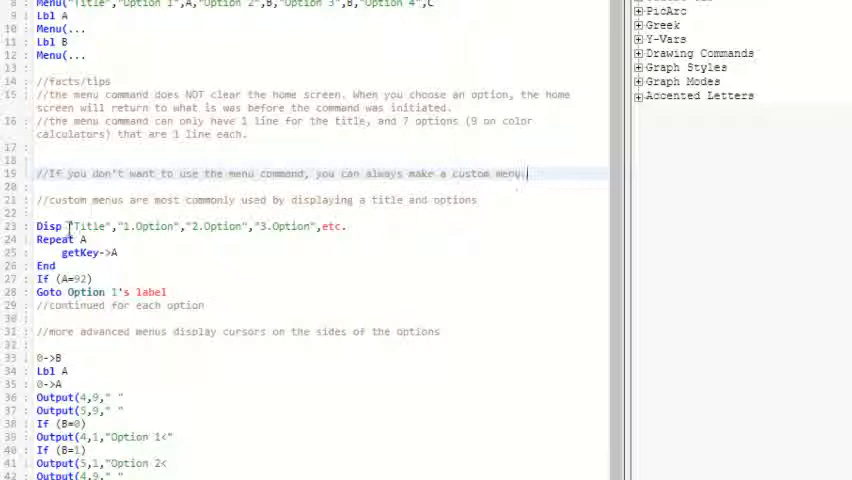
# Step: Scroll to the cursor-menu routine and delete the duplicate Output(4,0," ") and Output(5,0," ") lines
pyautogui.scroll(-3)
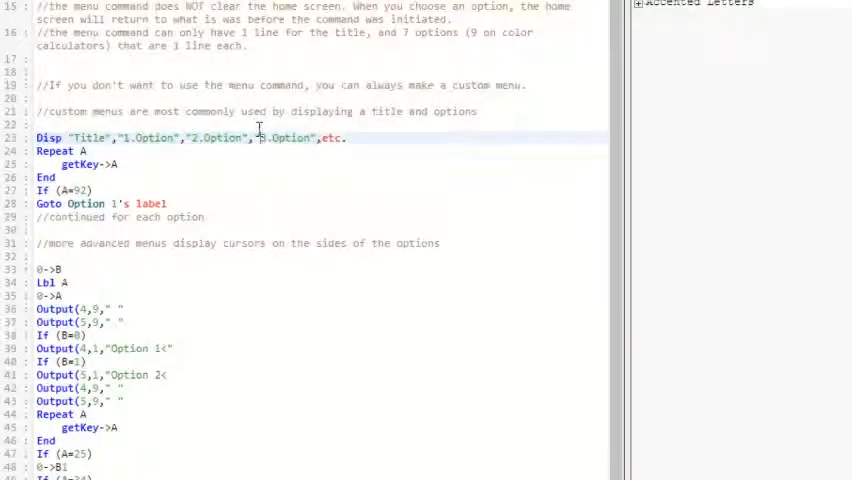
pyautogui.scroll(3)
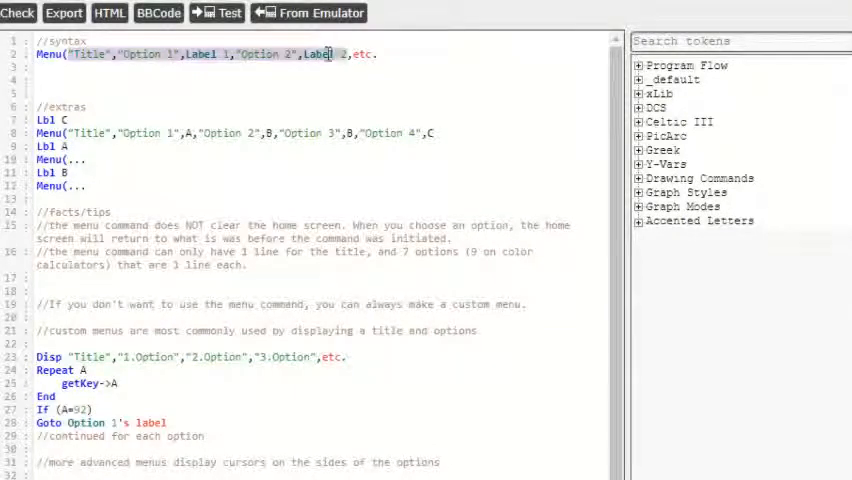
pyautogui.scroll(-3)
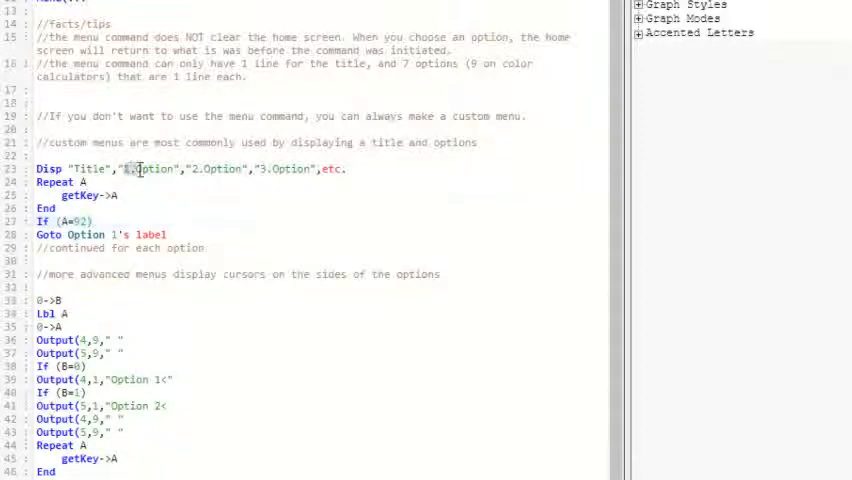
pyautogui.doubleClick(150, 168)
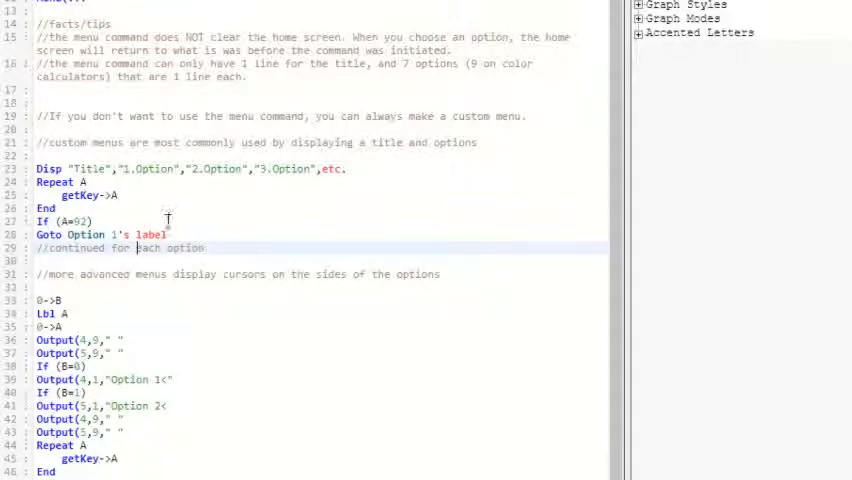
pyautogui.scroll(-3)
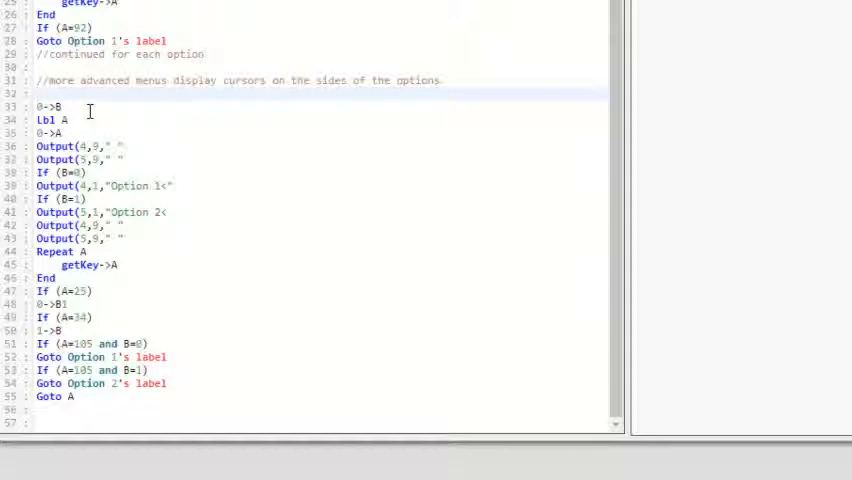
pyautogui.moveTo(210, 212)
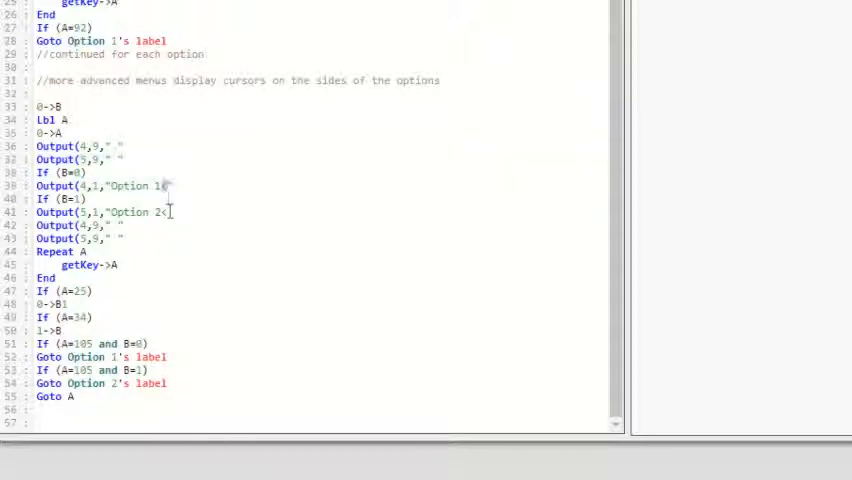
pyautogui.click(164, 186)
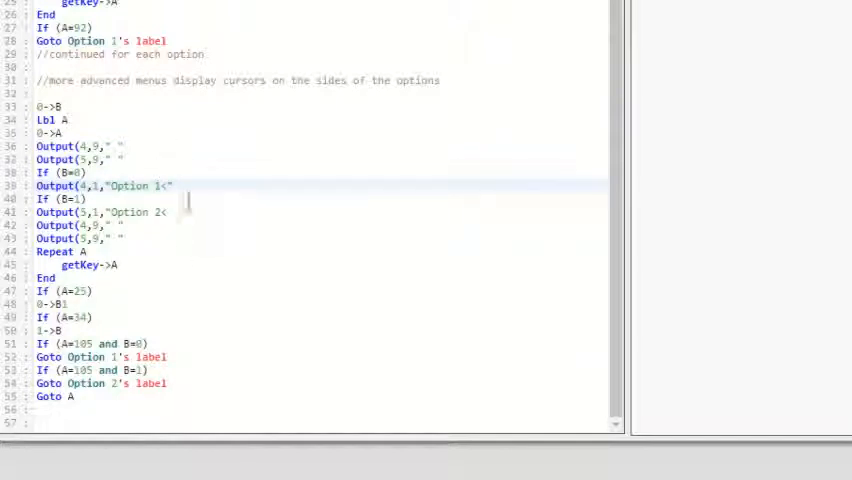
pyautogui.moveTo(214, 238)
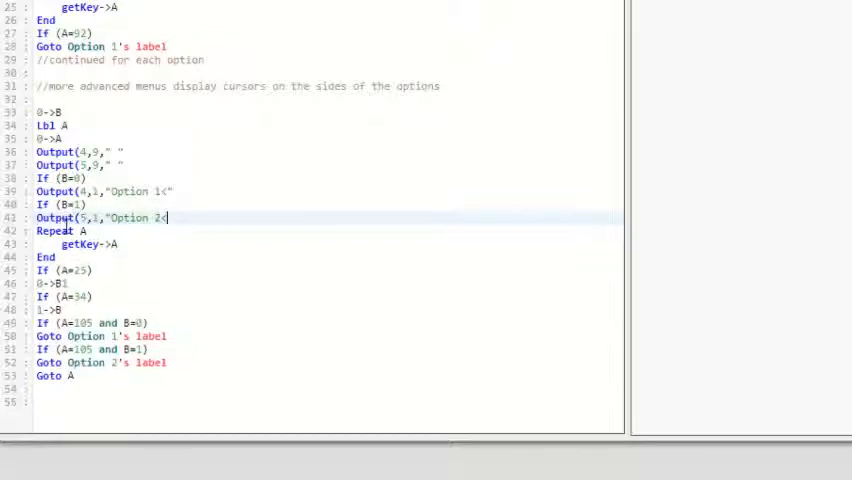
pyautogui.doubleClick(88, 244)
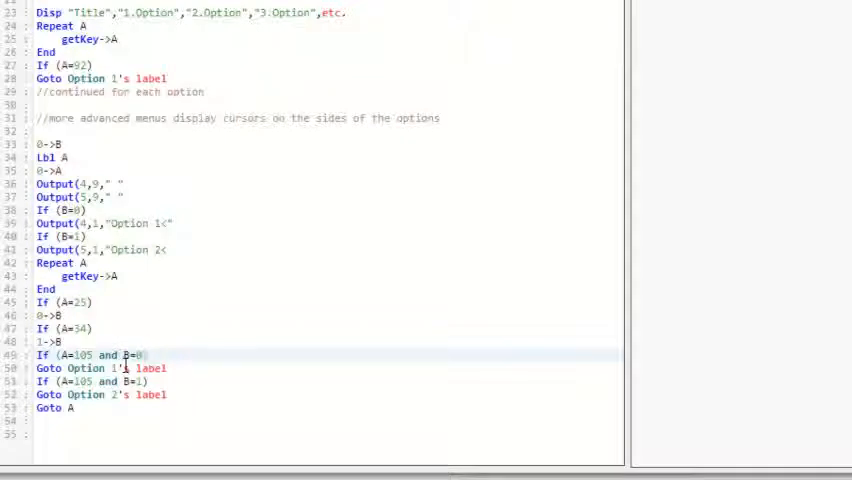
pyautogui.scroll(-3)
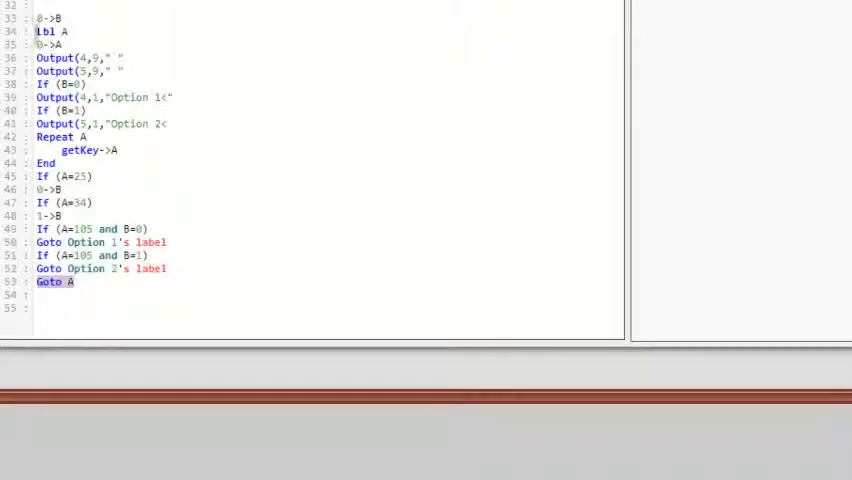
# Step: Replace 0->B with B-1->B under If (A=25) and 1->B with B+1->B under If (A=34)
pyautogui.click(64, 176)
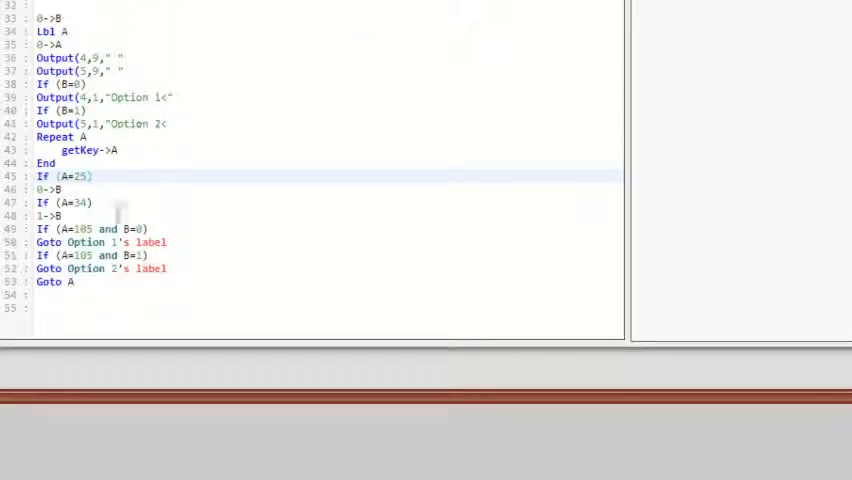
pyautogui.scroll(3)
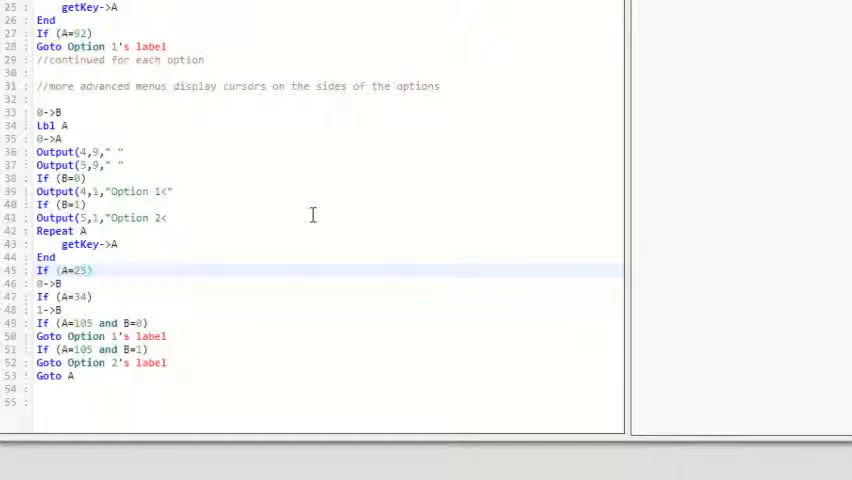
pyautogui.moveTo(230, 240)
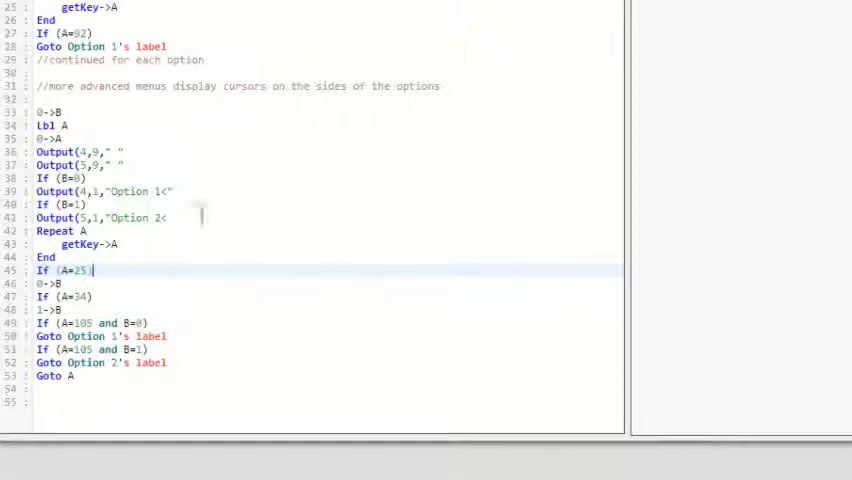
pyautogui.moveTo(146, 288)
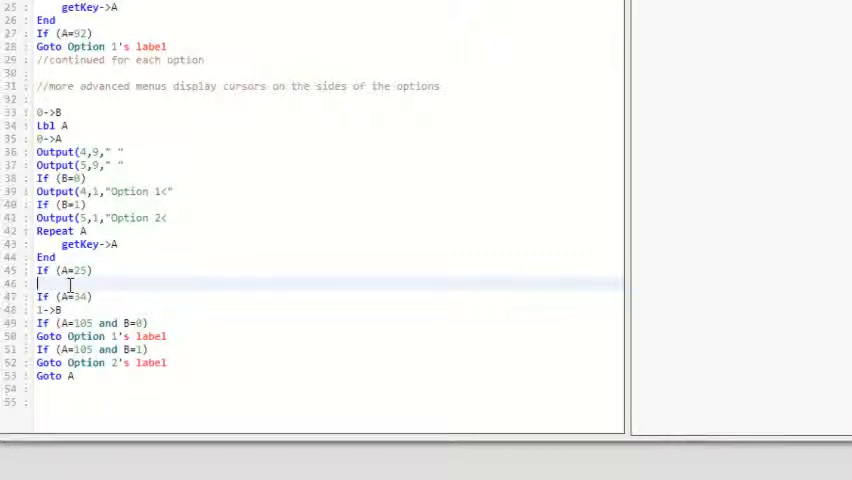
pyautogui.write('B-1->B')
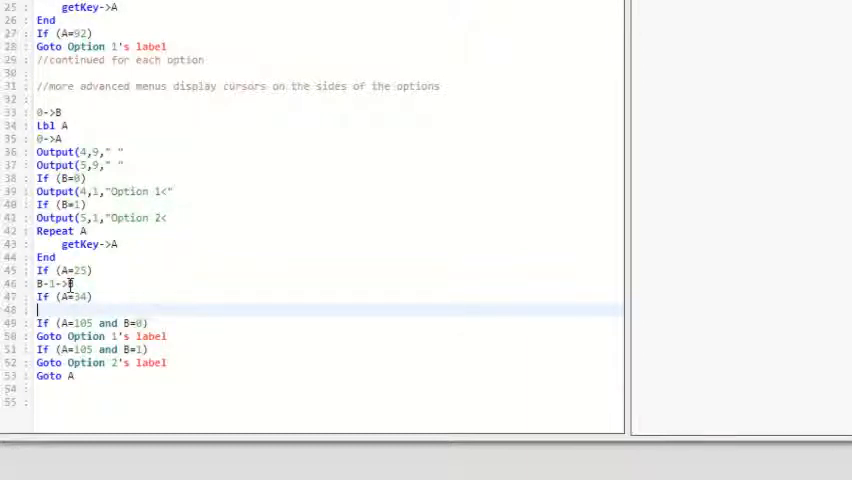
pyautogui.write('B+1->')
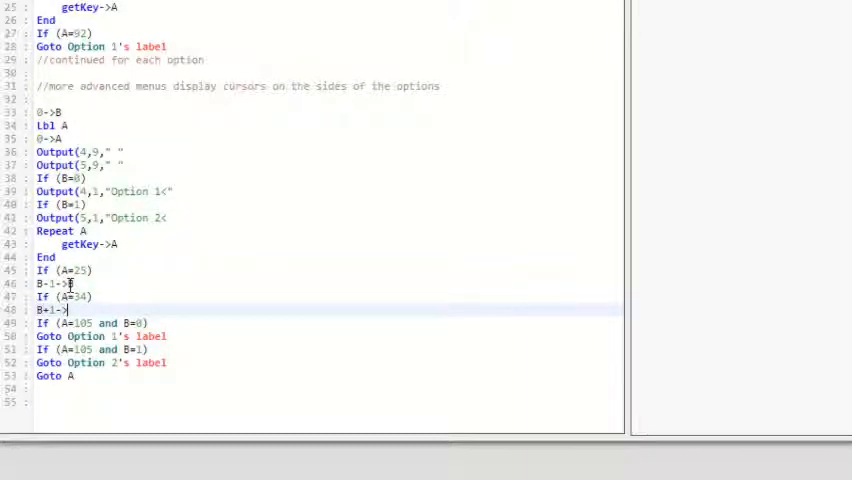
pyautogui.write('B')
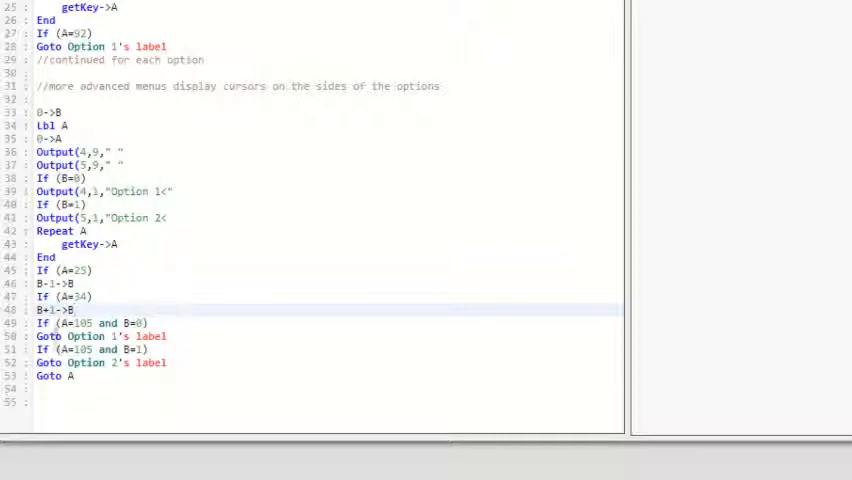